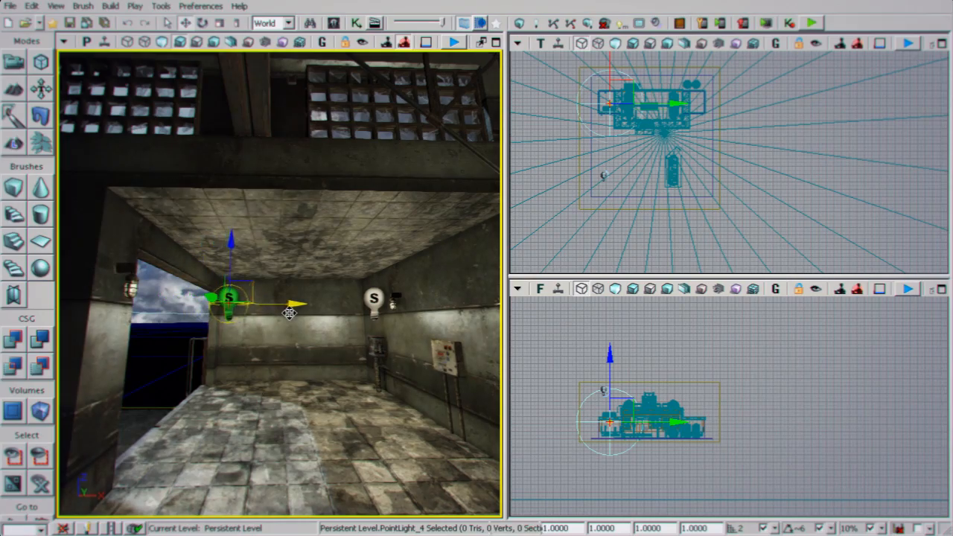
# - Start Play in Editor and walk the tiled industrial corridor holding the rocket launcher
pyautogui.click(459, 41)
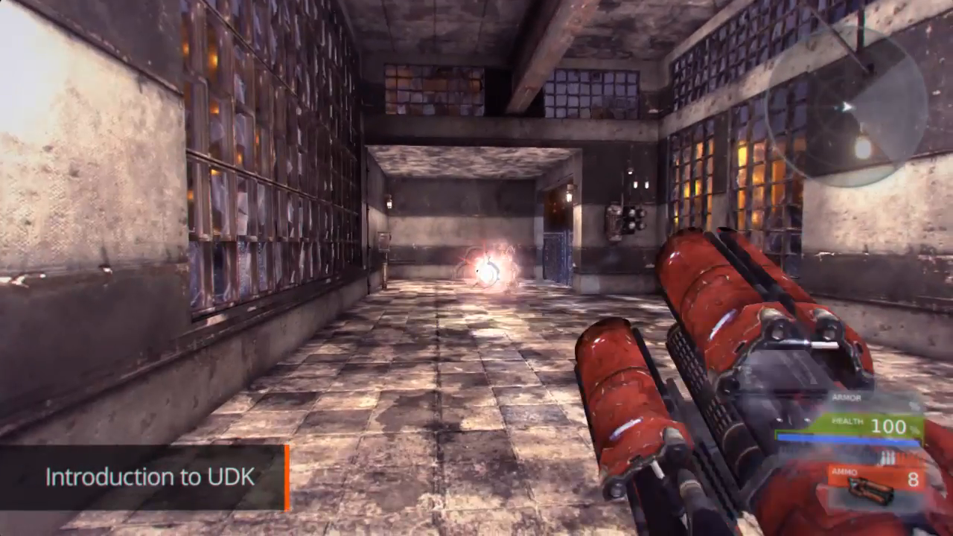
pyautogui.click(477, 268)
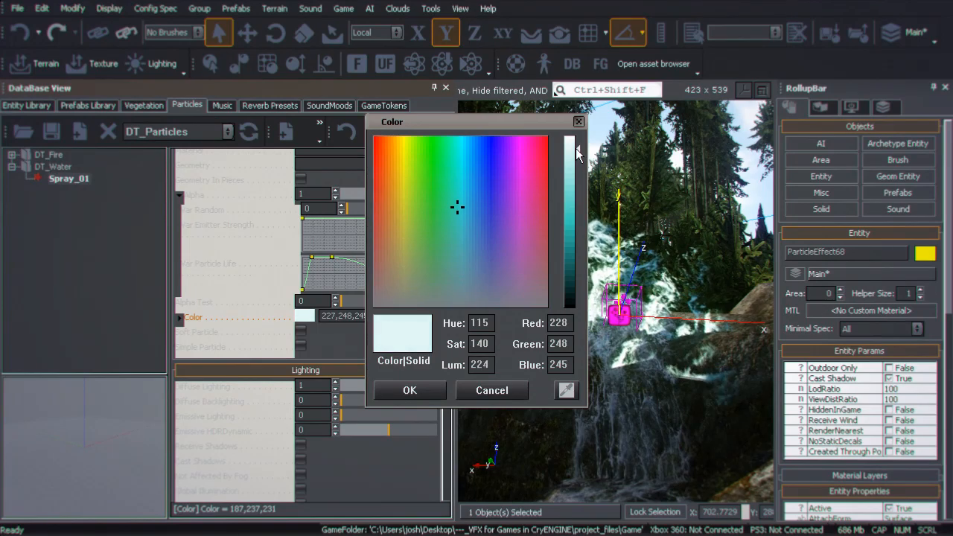
# - Confirm the pale 236,249,249 colour for the Spray_01 waterfall particles
pyautogui.click(409, 390)
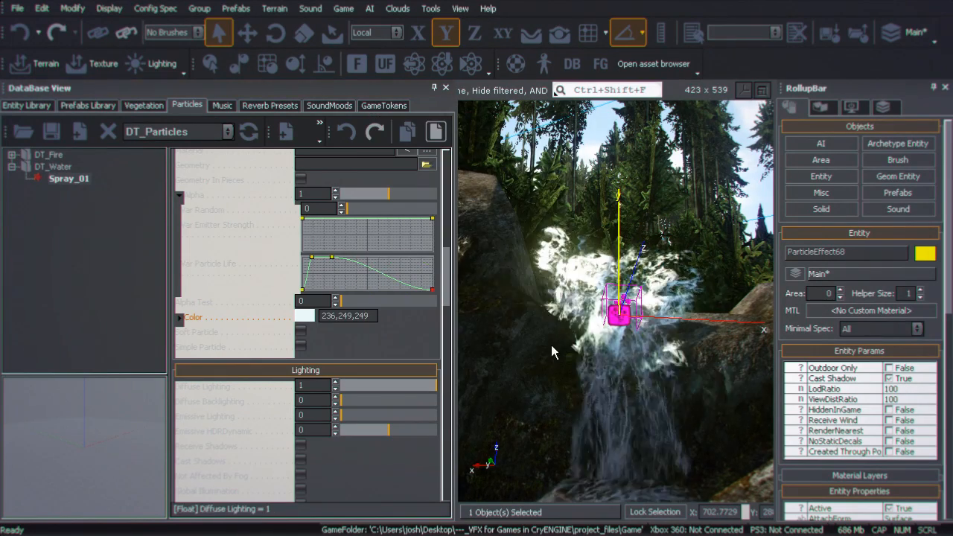